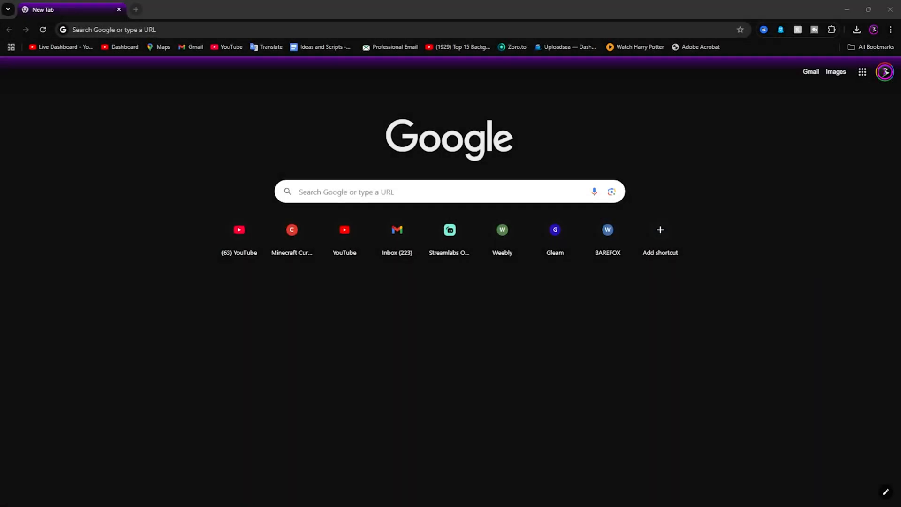
# Search Google for 'Easeus disk copy' and go to the official EaseUS Disk Copy result
pyautogui.click(230, 29)
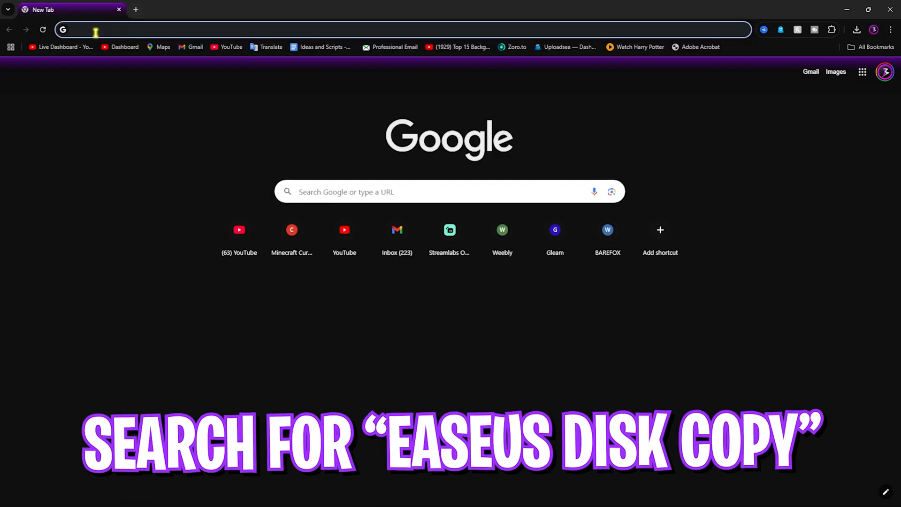
pyautogui.write('Easeus disk copy')
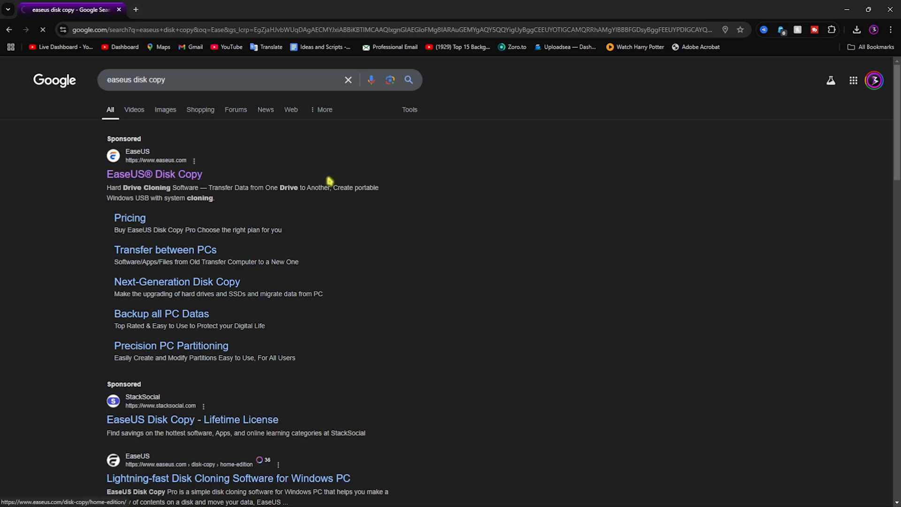
pyautogui.click(153, 173)
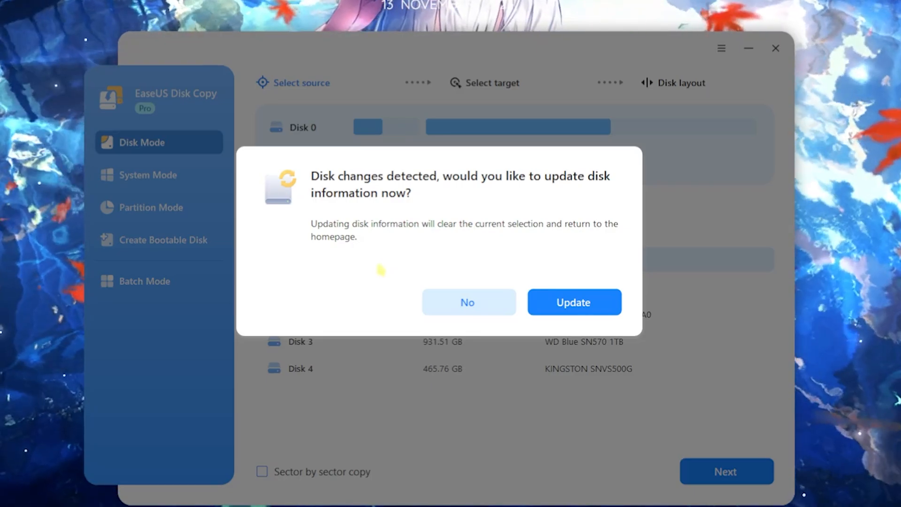
pyautogui.moveTo(357, 190)
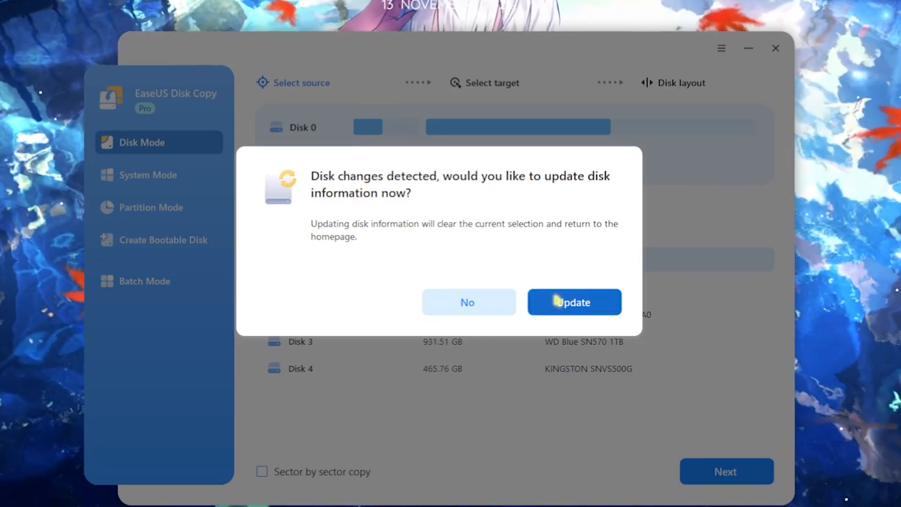
# Update the detected disk information, then browse Partition Mode, Create Bootable Disk and Batch Mode
pyautogui.click(573, 301)
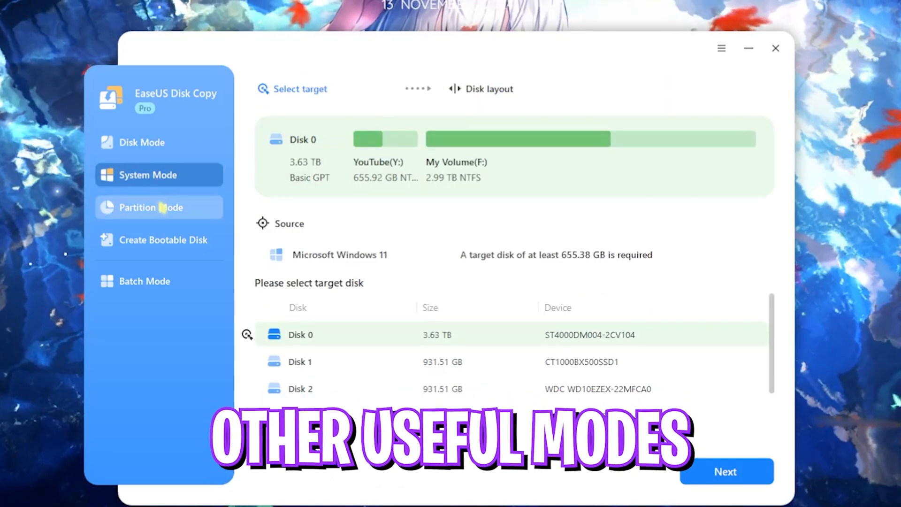
pyautogui.click(164, 239)
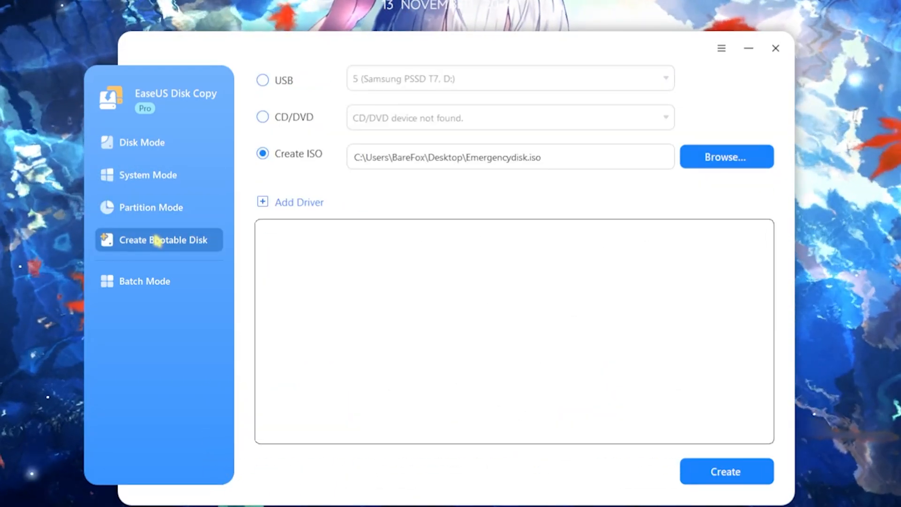
pyautogui.click(144, 281)
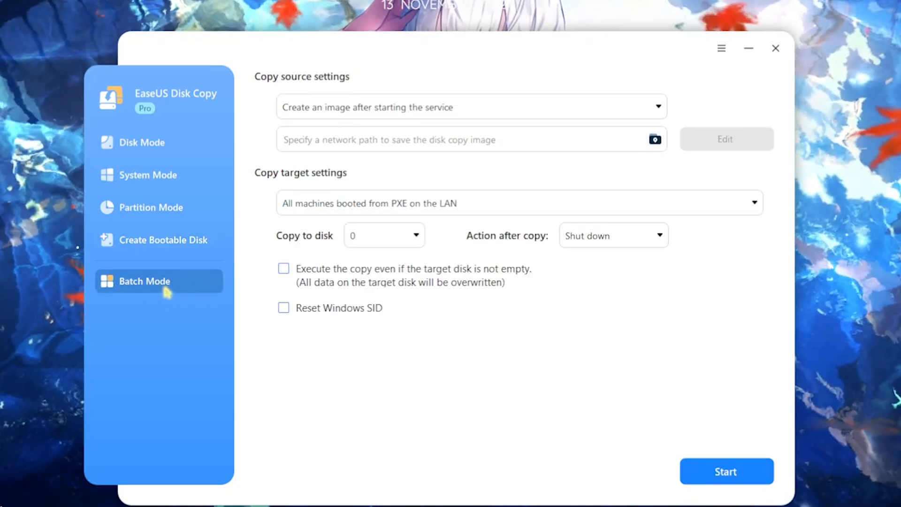
pyautogui.click(471, 107)
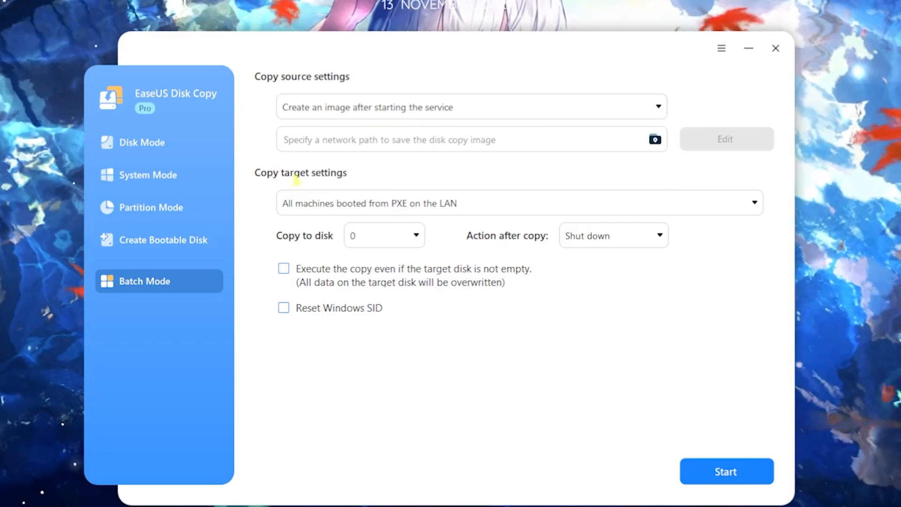
# Return to Disk Mode and confirm Disk 5 (Samsung PSSD T7) as the clone source
pyautogui.click(140, 142)
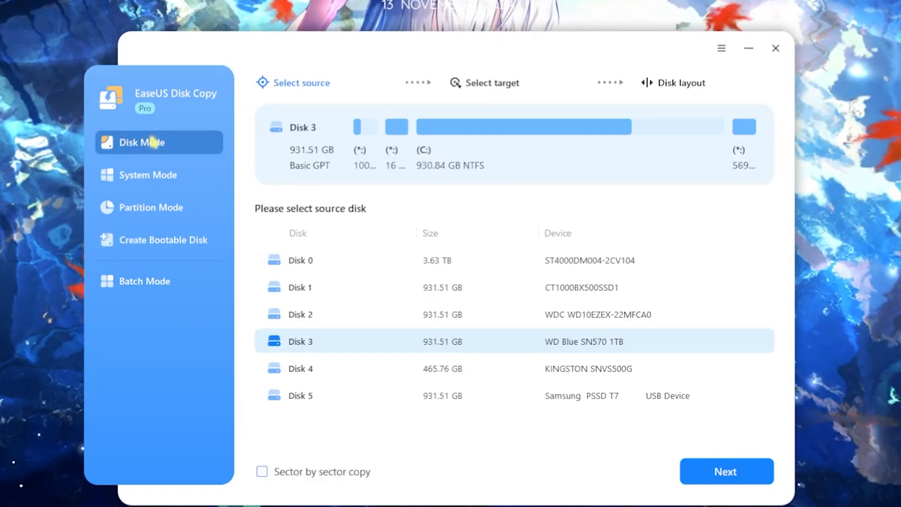
pyautogui.moveTo(160, 239)
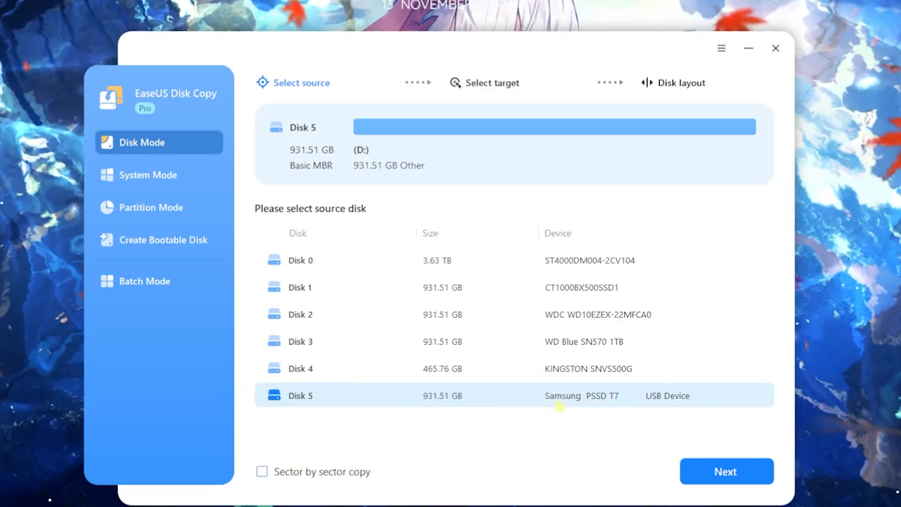
pyautogui.moveTo(359, 405)
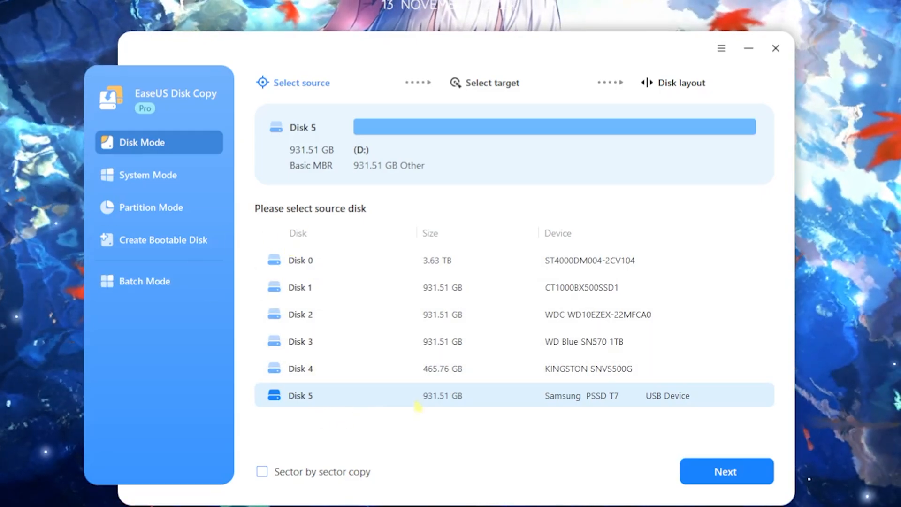
pyautogui.click(726, 471)
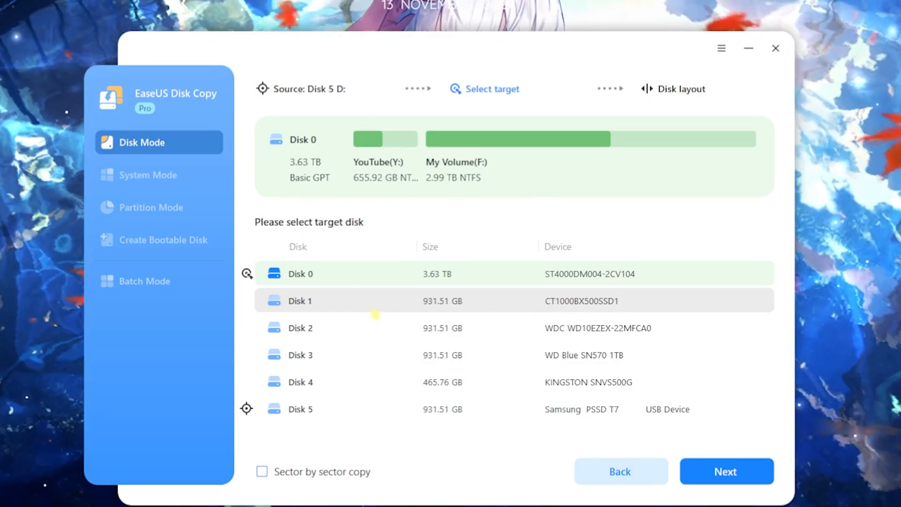
# Confirm Disk 0 as the target, then back out of the data-erase warning
pyautogui.click(300, 273)
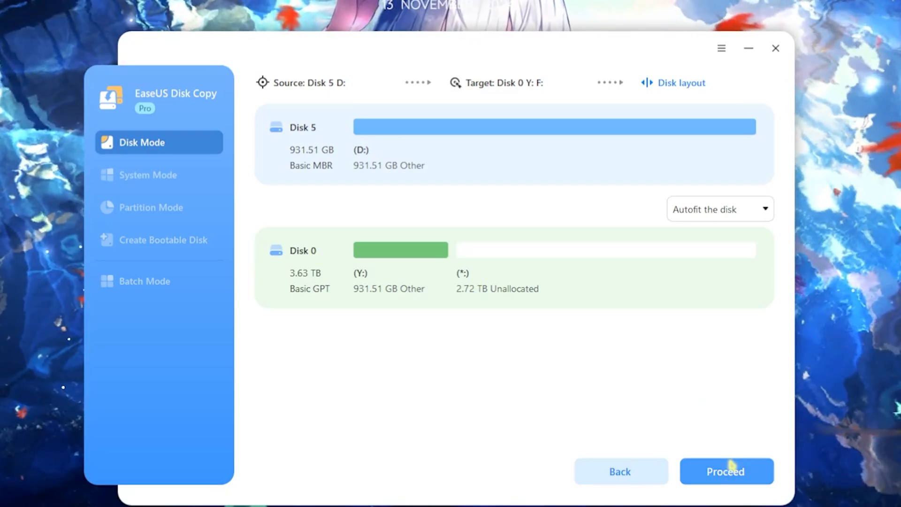
pyautogui.click(726, 471)
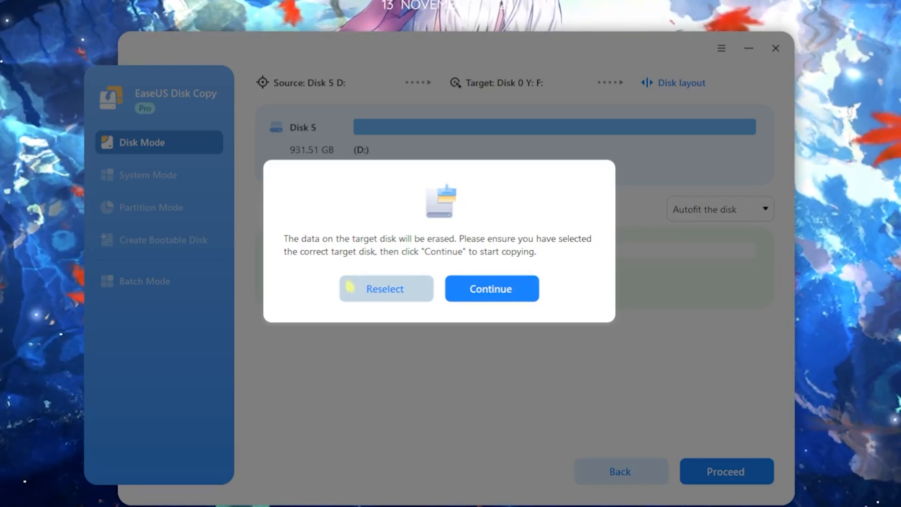
pyautogui.click(490, 289)
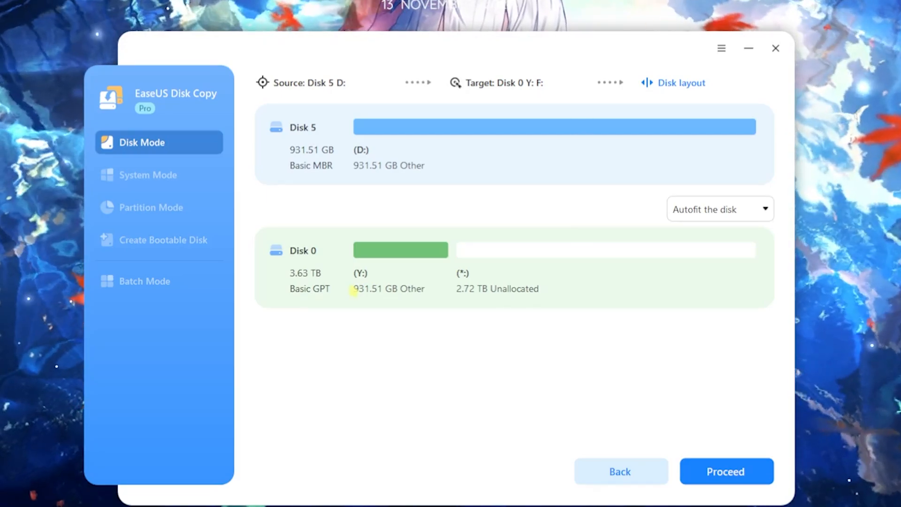
pyautogui.moveTo(598, 193)
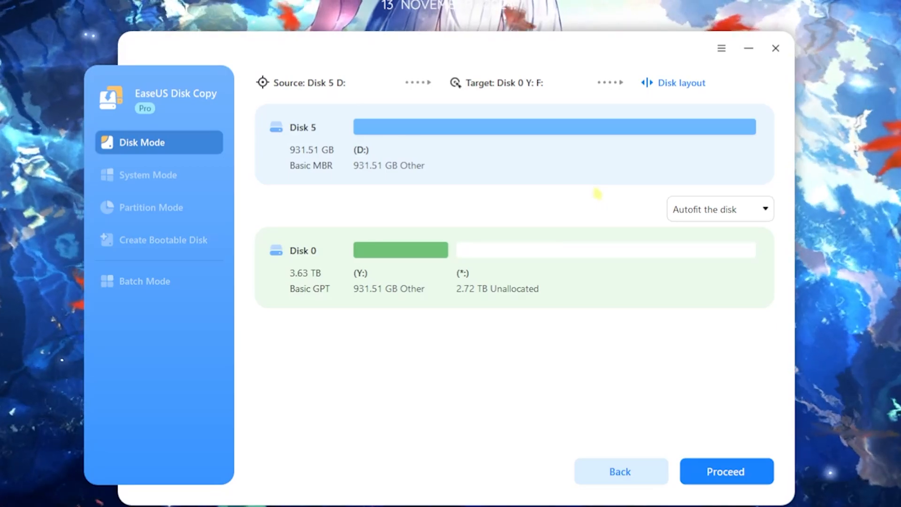
pyautogui.moveTo(573, 207)
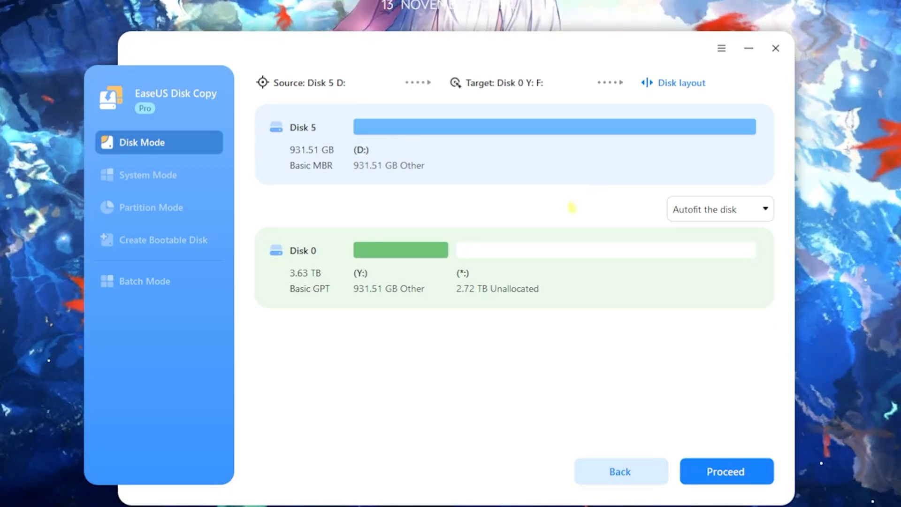
pyautogui.moveTo(368, 138)
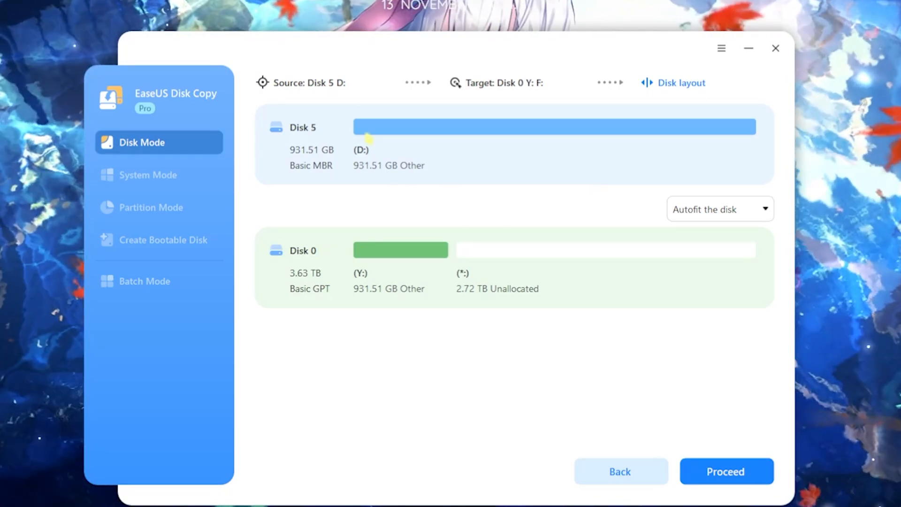
pyautogui.moveTo(371, 251)
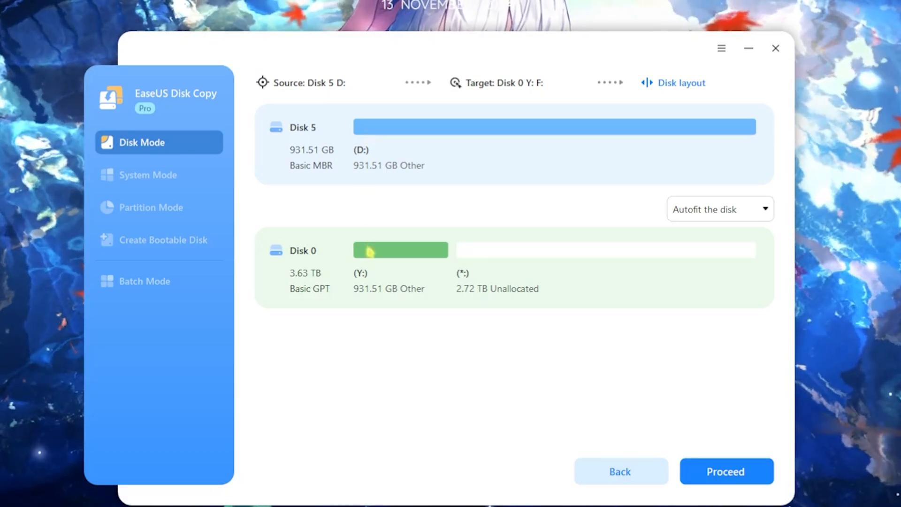
# Choose the 'Copy as the source' disk layout and proceed past the layout step
pyautogui.click(720, 209)
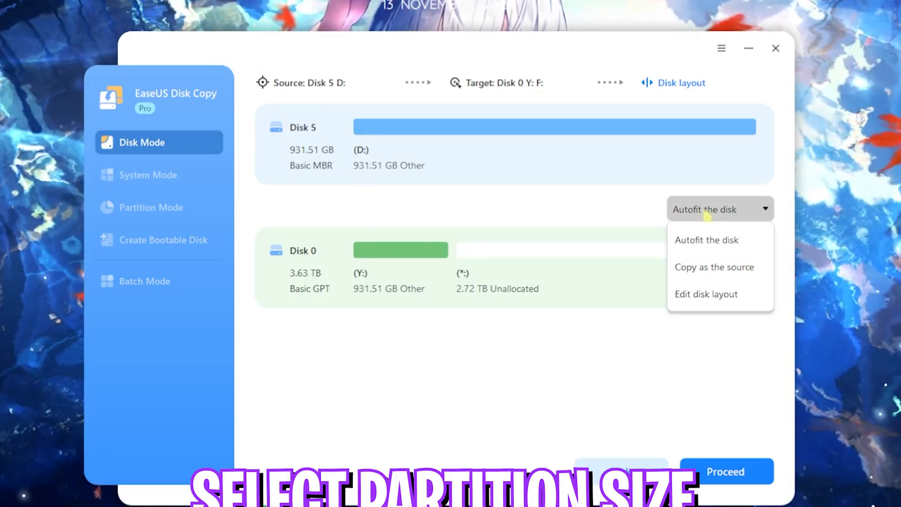
pyautogui.click(714, 266)
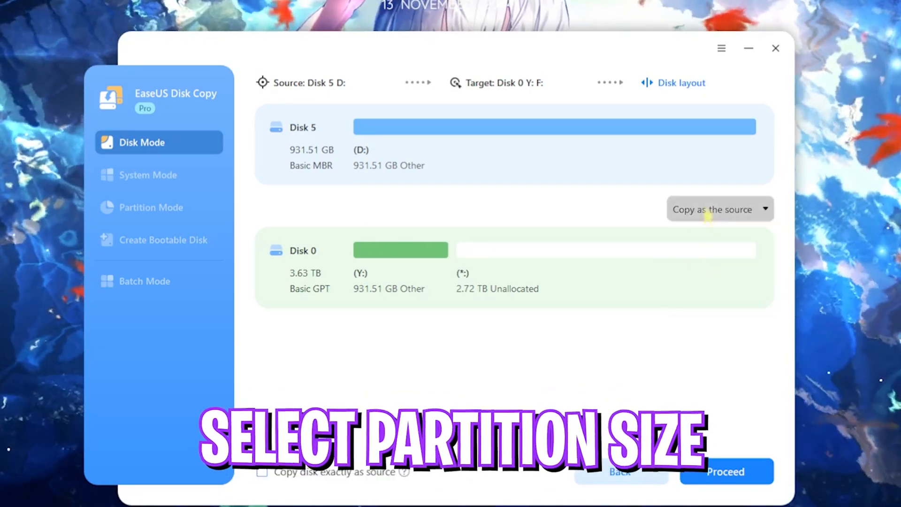
pyautogui.click(712, 209)
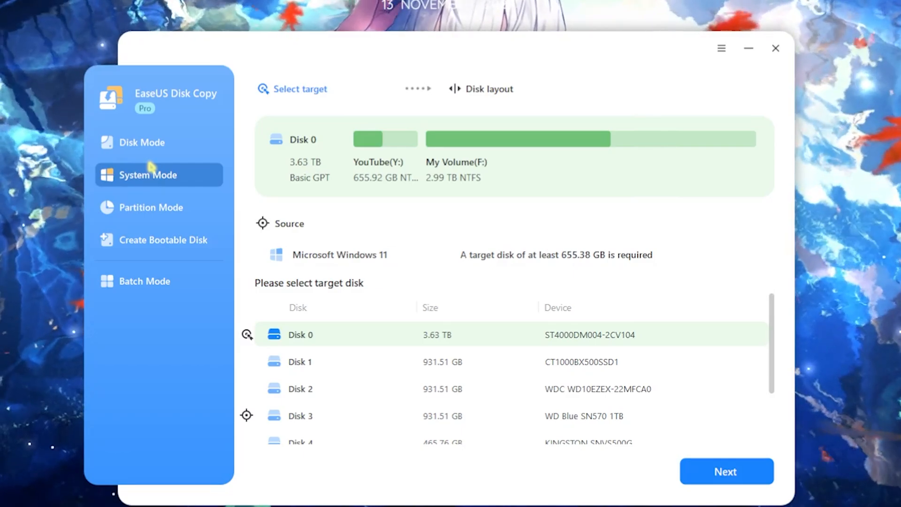
# Preview Disk 3 and Disk 0 partitions in System Mode, ending with Disk 5 (Samsung PSSD T7) as target
pyautogui.scroll(-3)
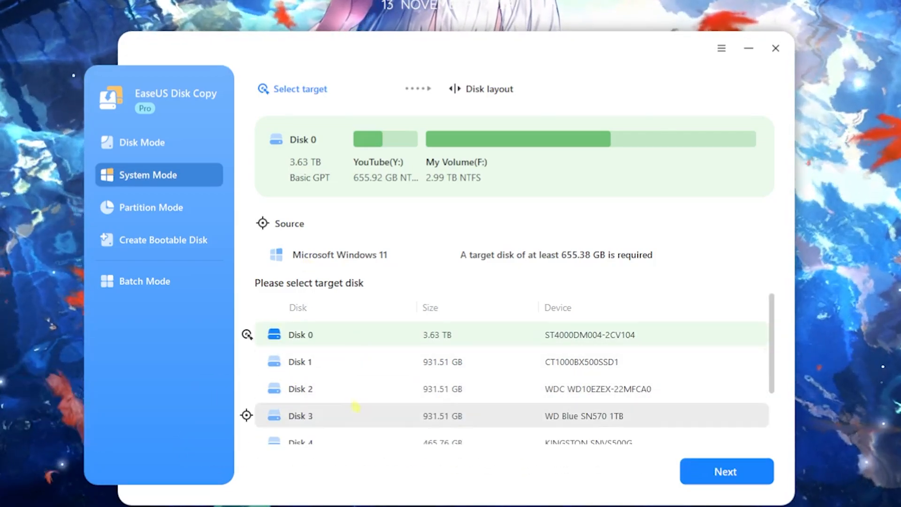
pyautogui.scroll(-3)
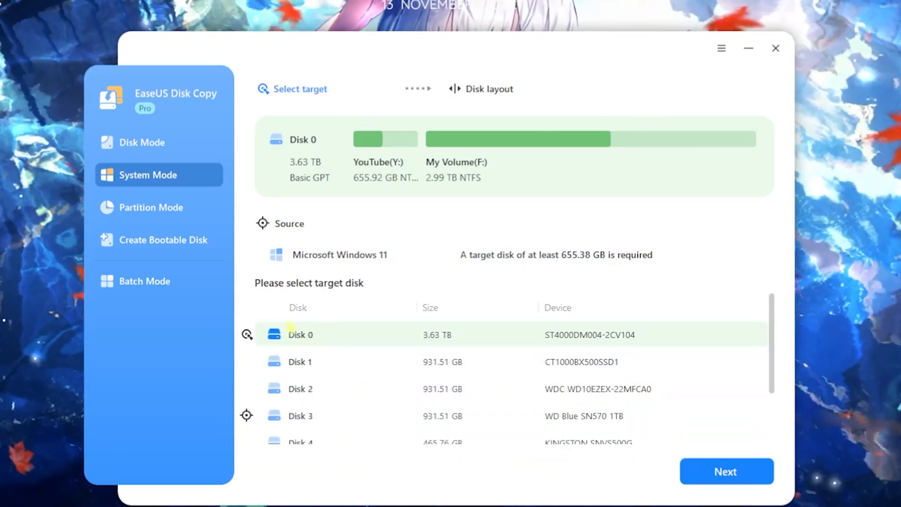
pyautogui.click(299, 416)
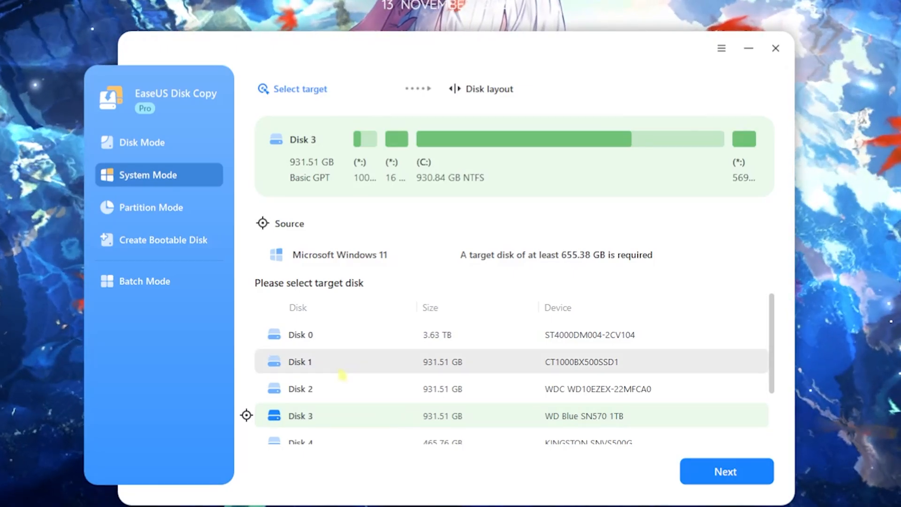
pyautogui.click(299, 334)
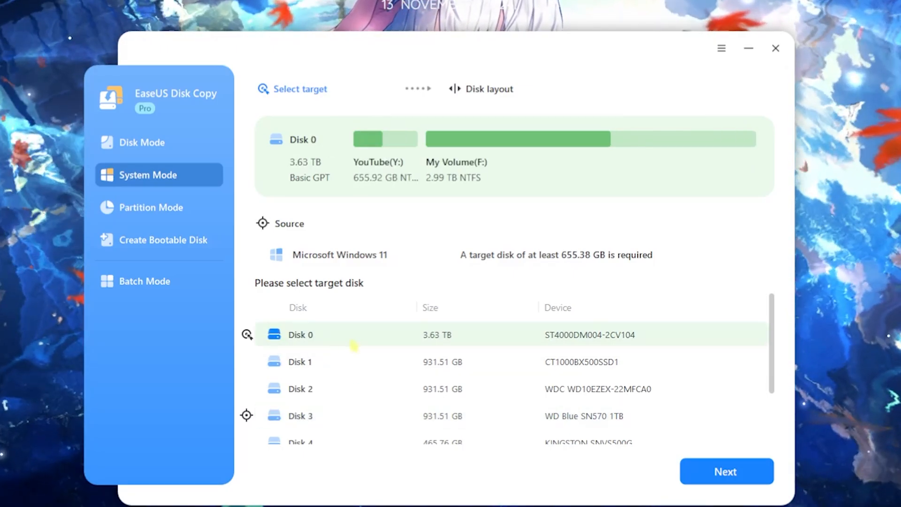
pyautogui.scroll(-3)
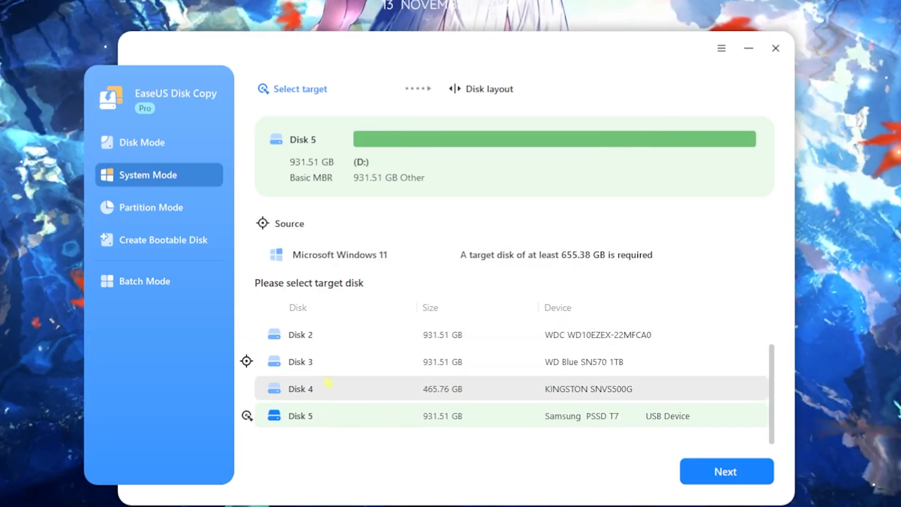
pyautogui.moveTo(388, 392)
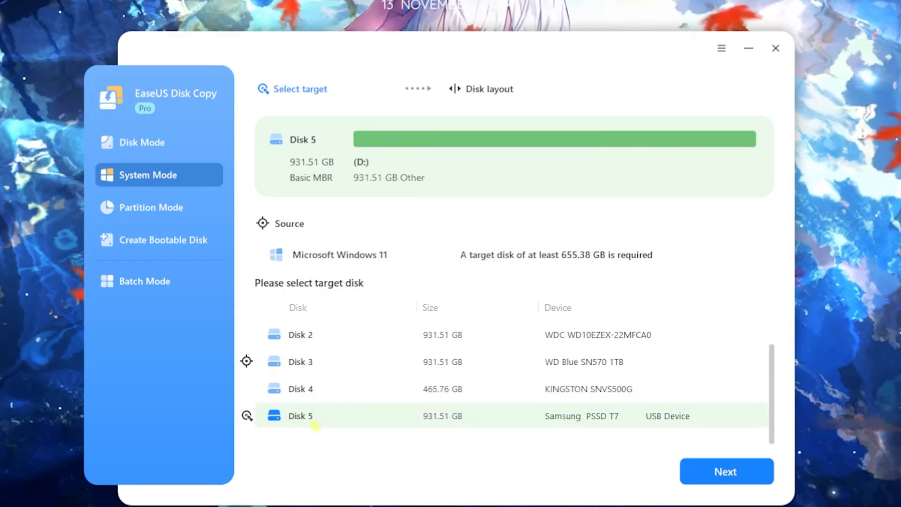
# Confirm Disk 5 as target, preview 'Copy as the source', then keep 'Autofit the disk' layout
pyautogui.click(725, 471)
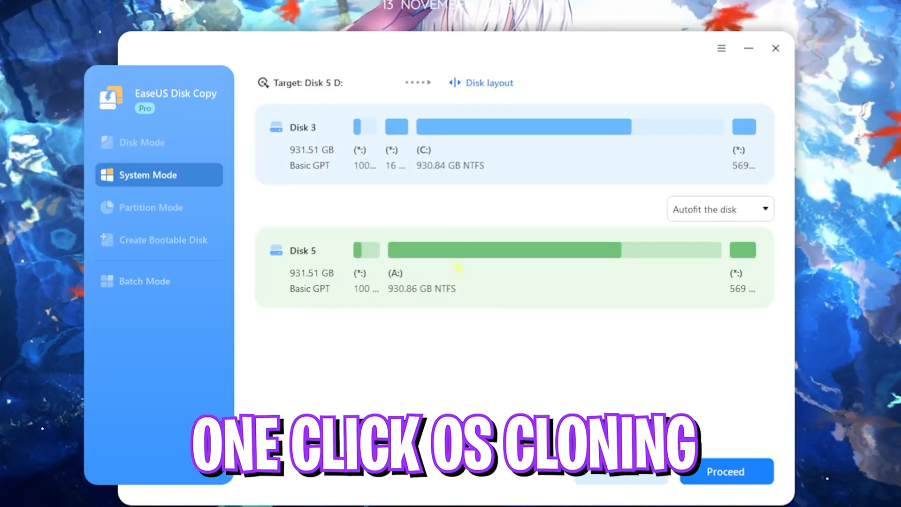
pyautogui.click(718, 208)
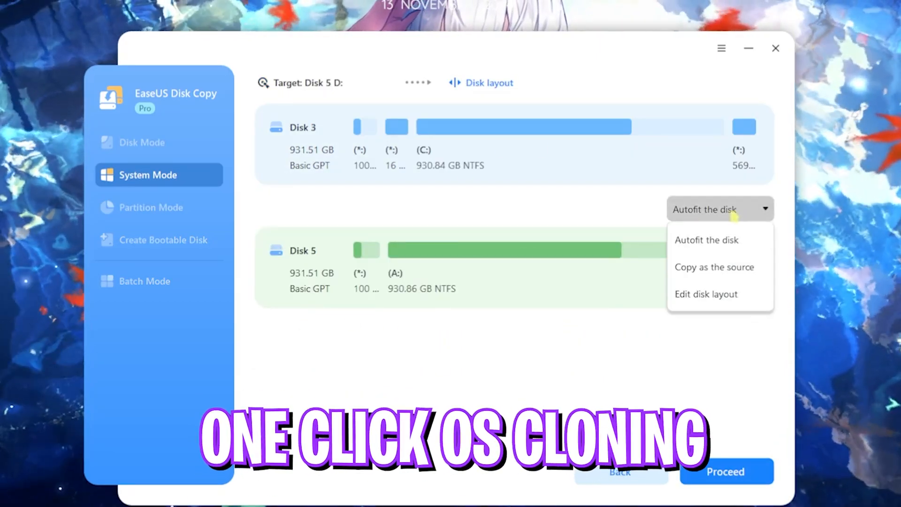
pyautogui.click(713, 267)
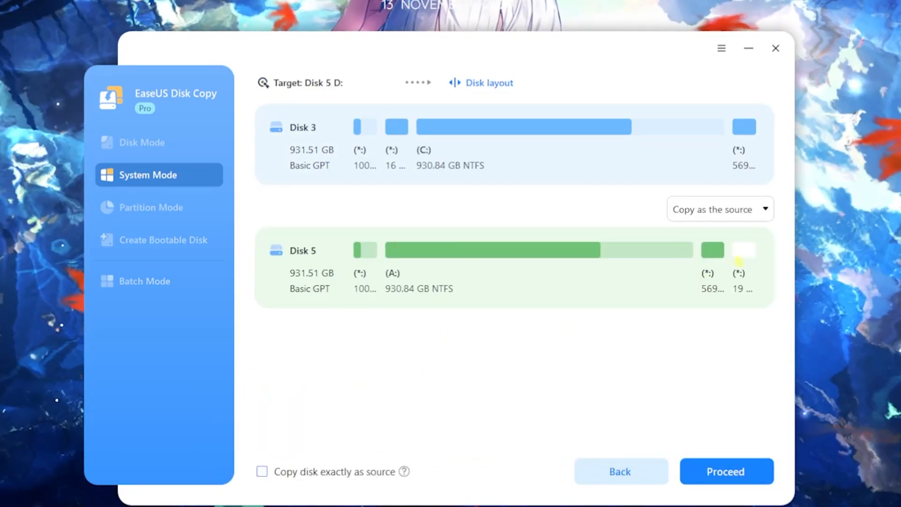
pyautogui.click(719, 209)
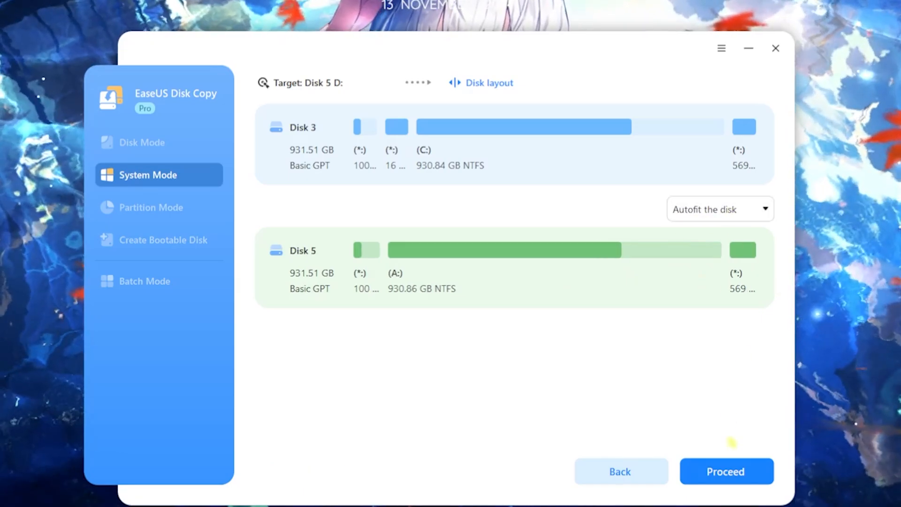
# Start the Windows 11 system clone, accepting the target erase, and return to Disk Mode
pyautogui.click(725, 471)
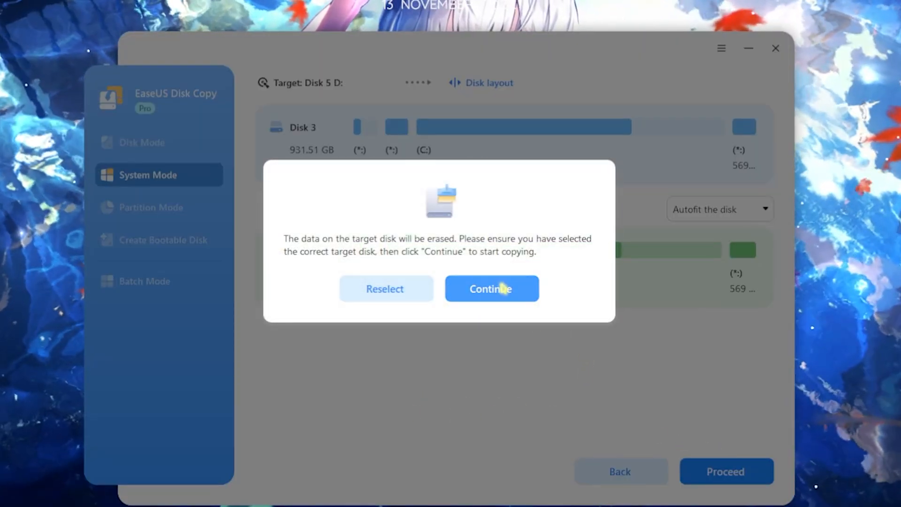
pyautogui.click(491, 288)
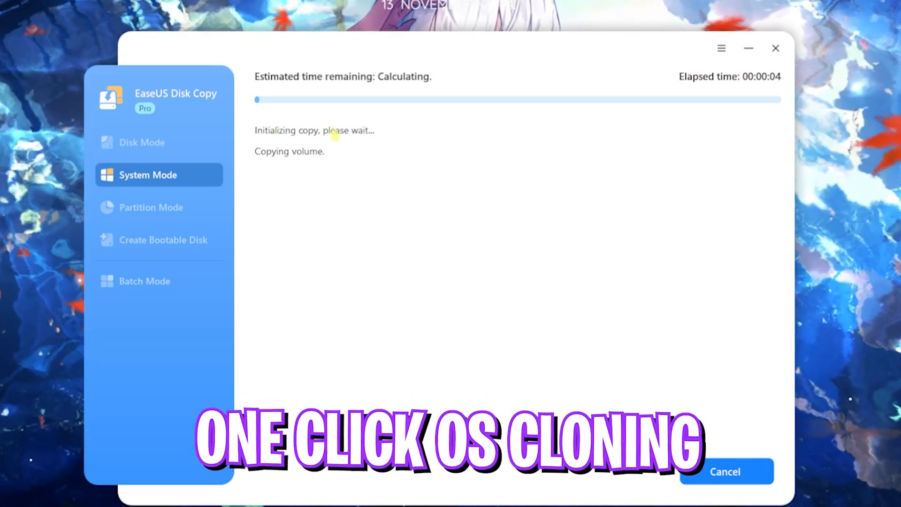
pyautogui.click(149, 143)
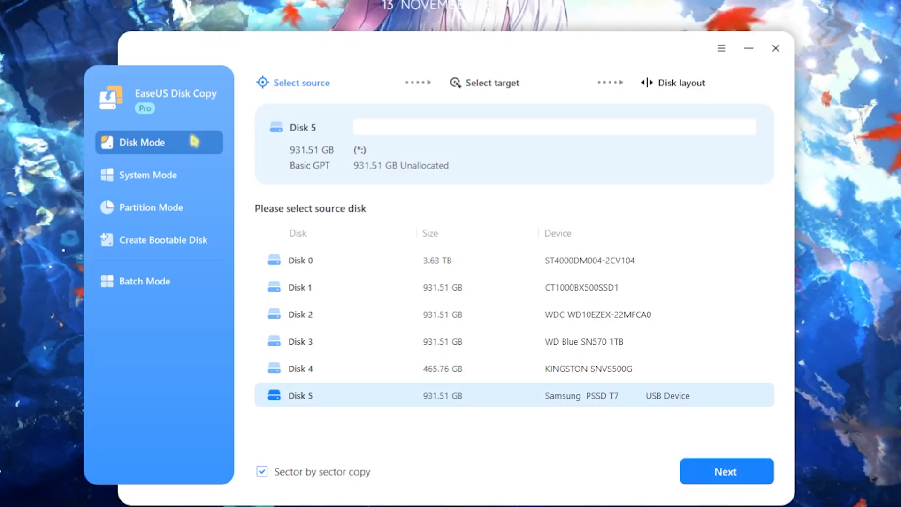
# Browse Partition Mode, then set up a bootable disk on the USB Samsung PSSD T7
pyautogui.click(151, 208)
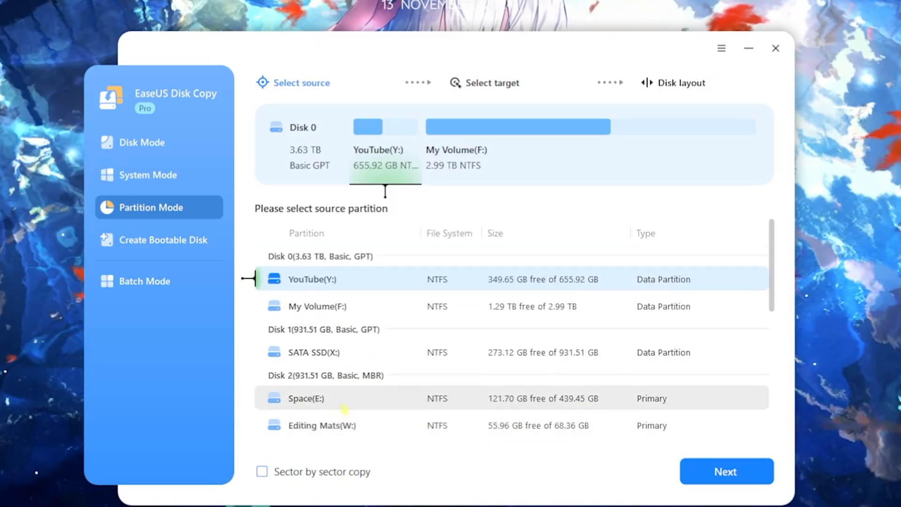
pyautogui.click(163, 239)
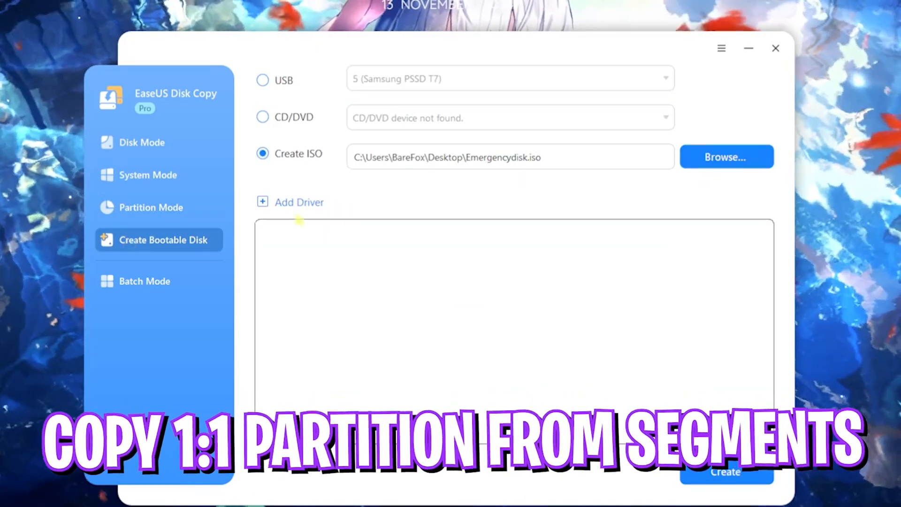
pyautogui.click(263, 80)
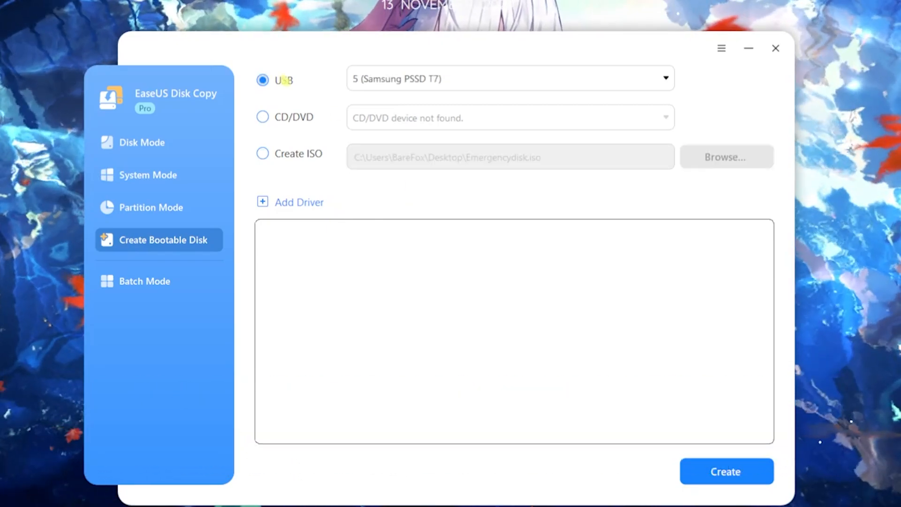